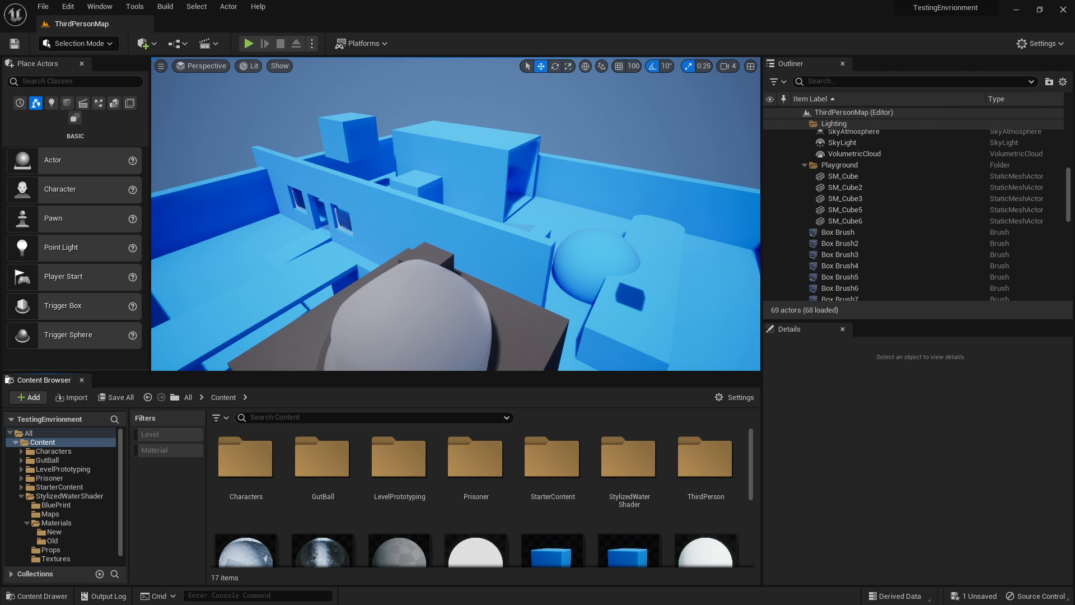
mouse_move(439, 533)
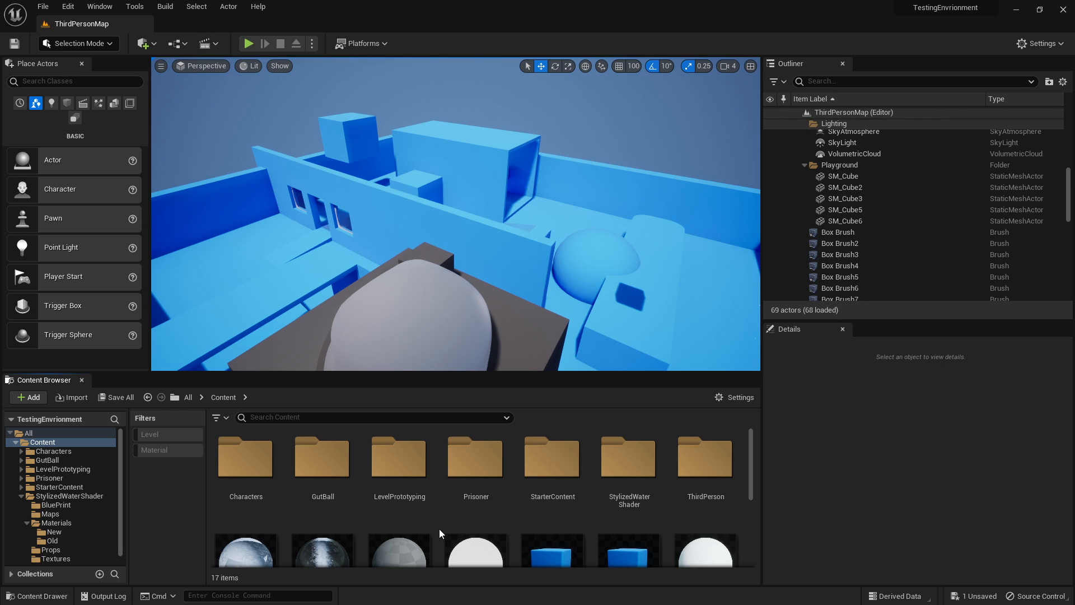
Bring up the context menu of new content types for the Content folder.
left_click(27, 397)
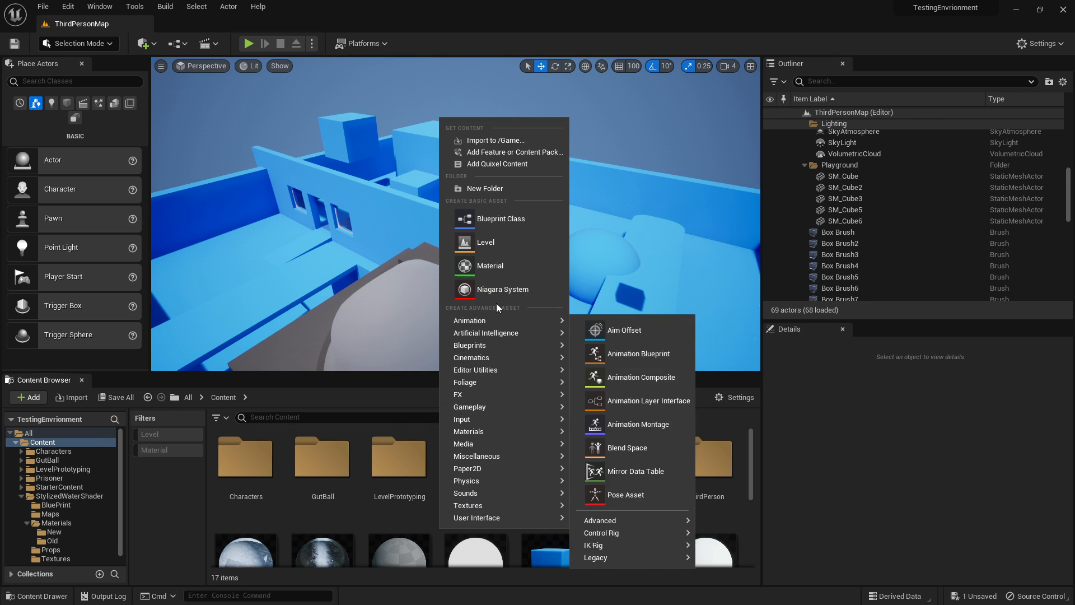
right_click(475, 460)
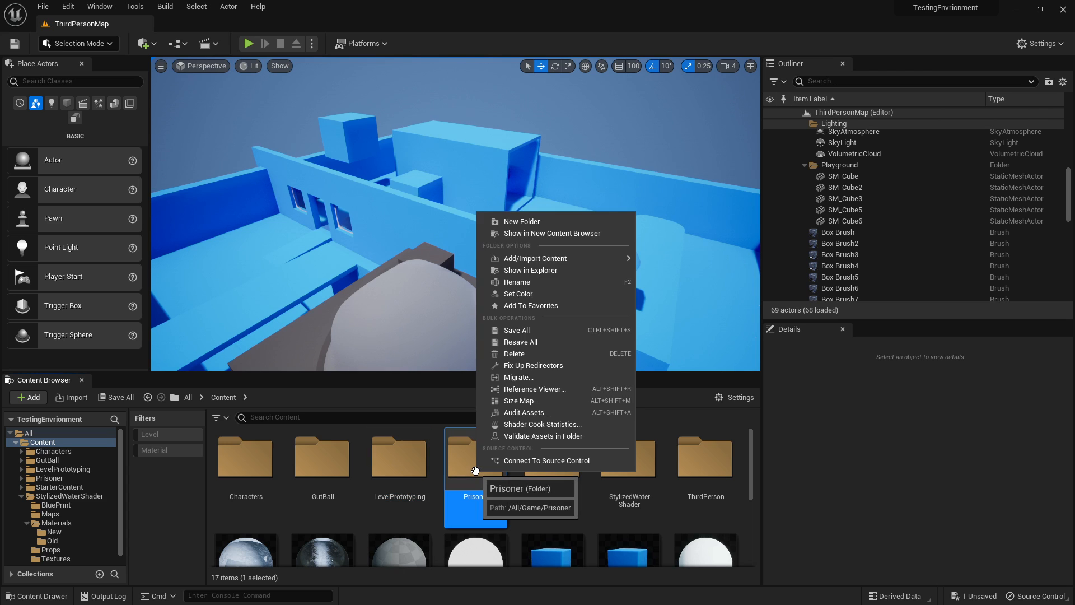
left_click(441, 531)
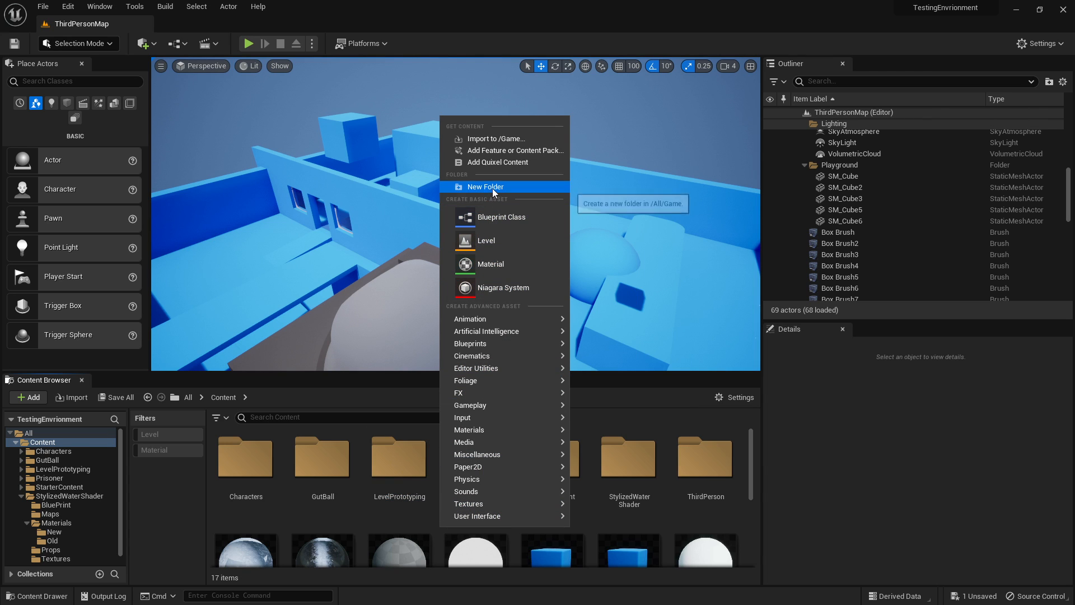
Create a MaterialSeries folder and add a new material named MaterialTest inside it.
left_click(484, 187)
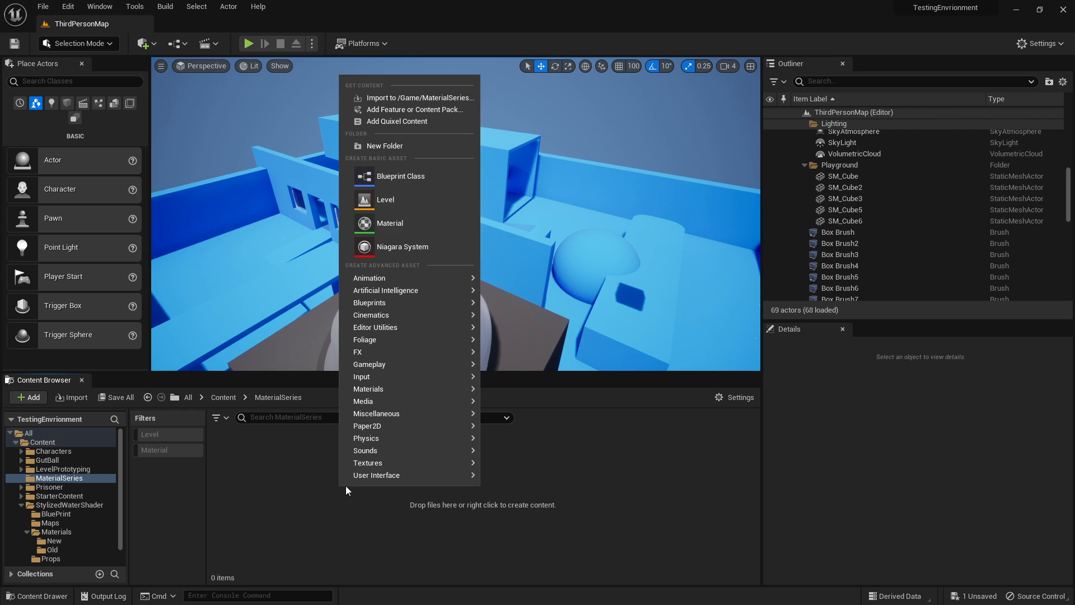
mouse_move(389, 224)
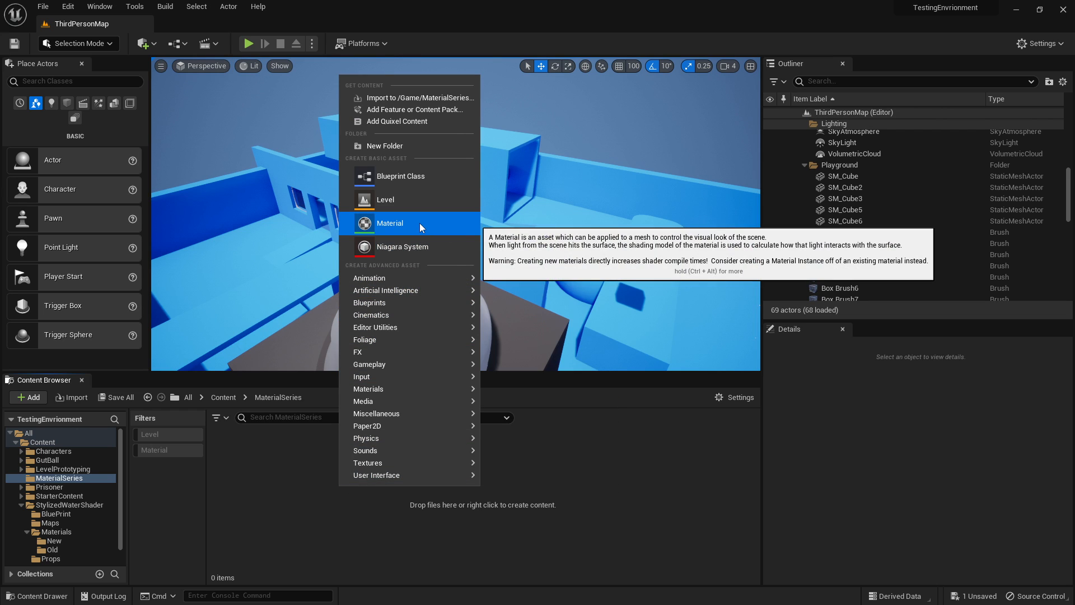
left_click(390, 223)
type("MaterialTest")
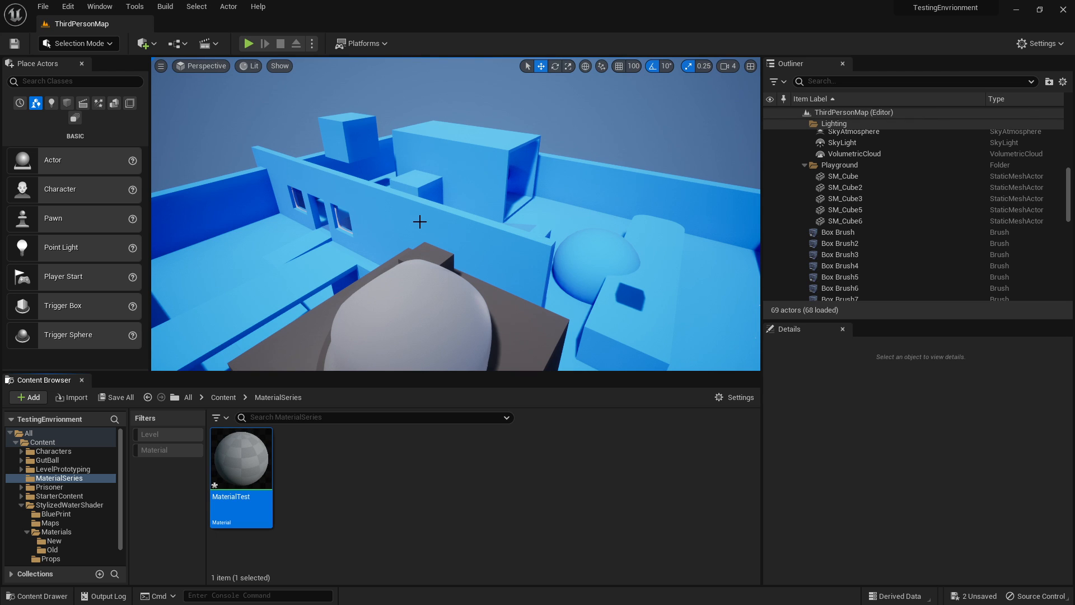
Open the MaterialTest asset in the Material Editor.
double_click(241, 458)
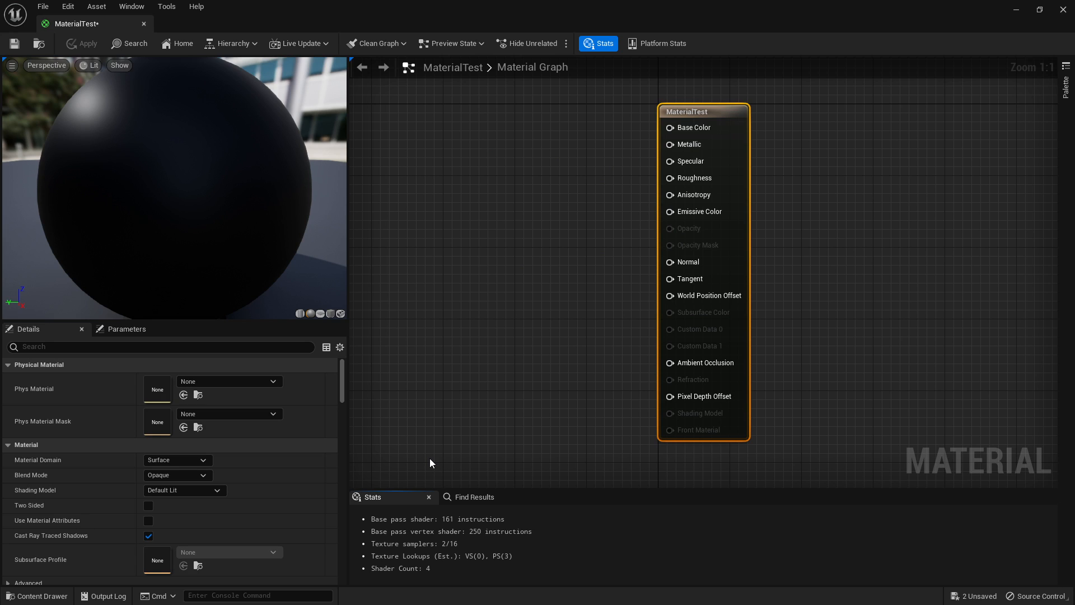
mouse_move(543, 262)
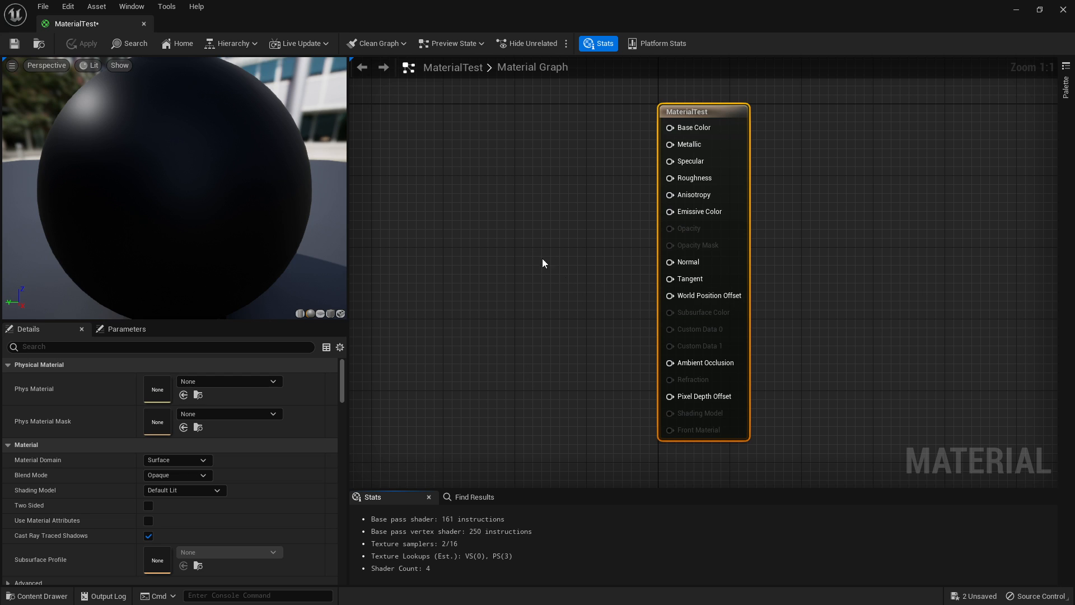
mouse_move(481, 193)
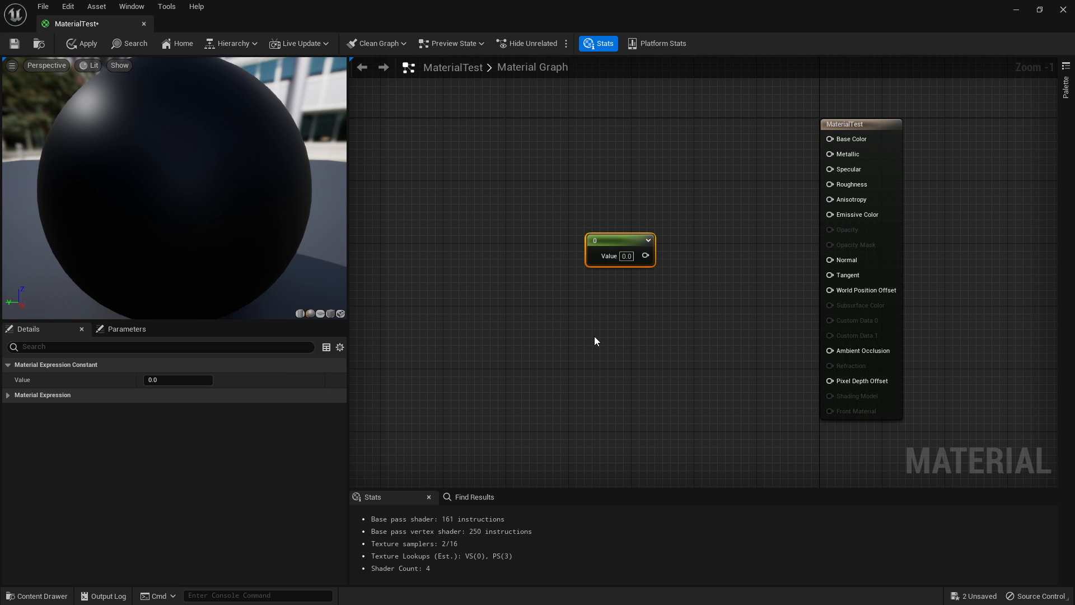
mouse_move(568, 256)
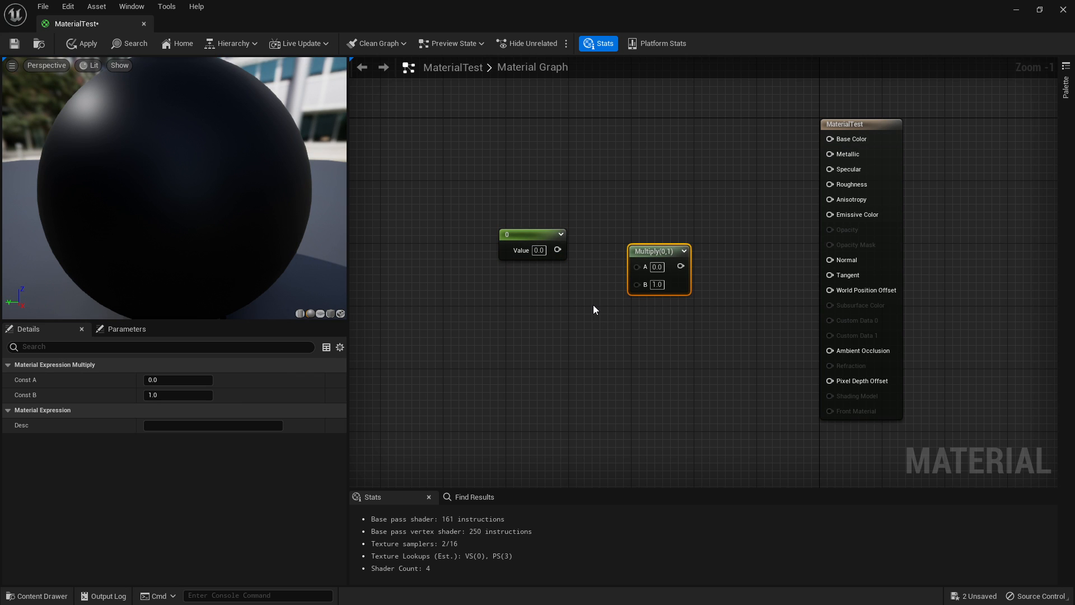
mouse_move(998, 155)
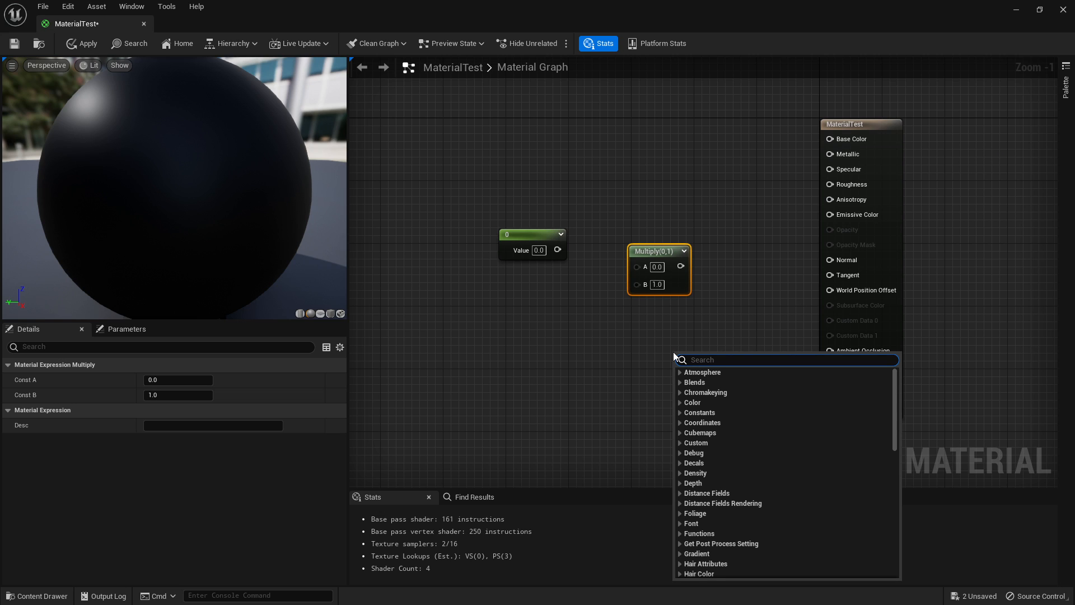
mouse_move(593, 309)
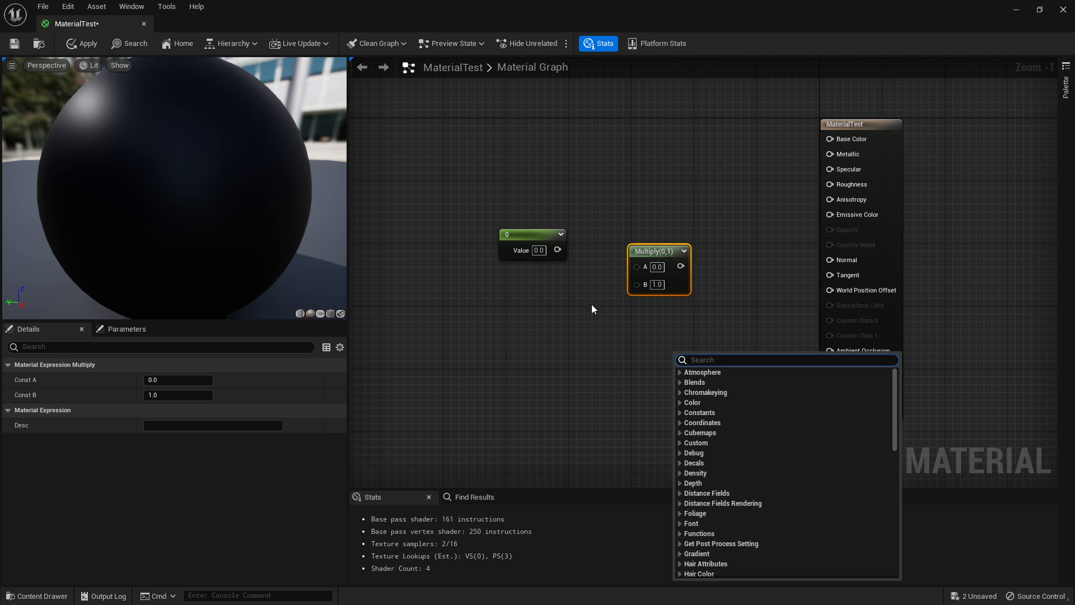
Search 'multi' in the graph node menu to find the Multiply node.
type("mult")
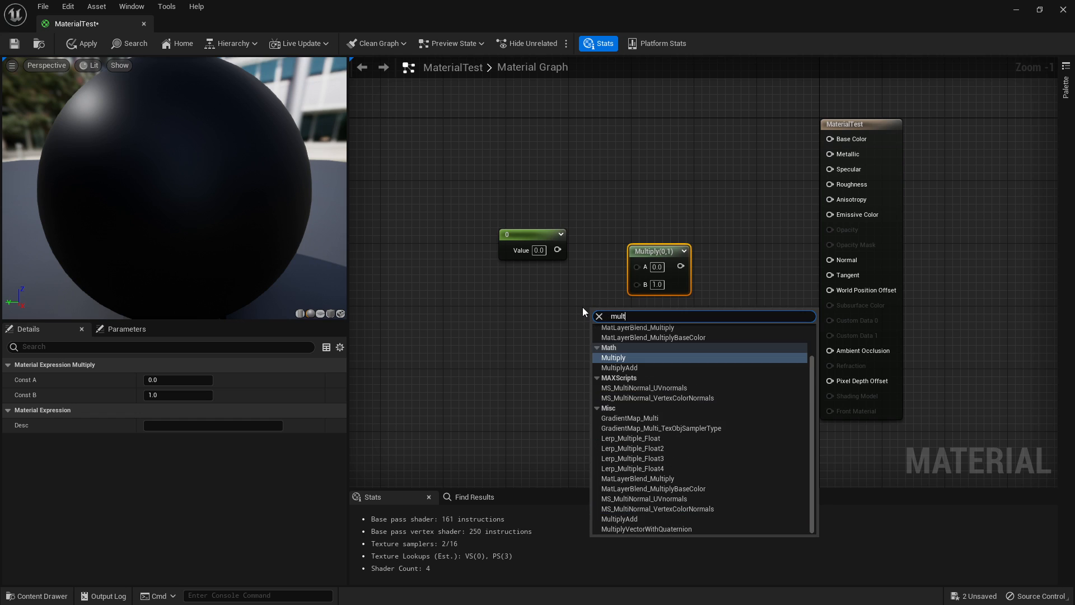
type("i")
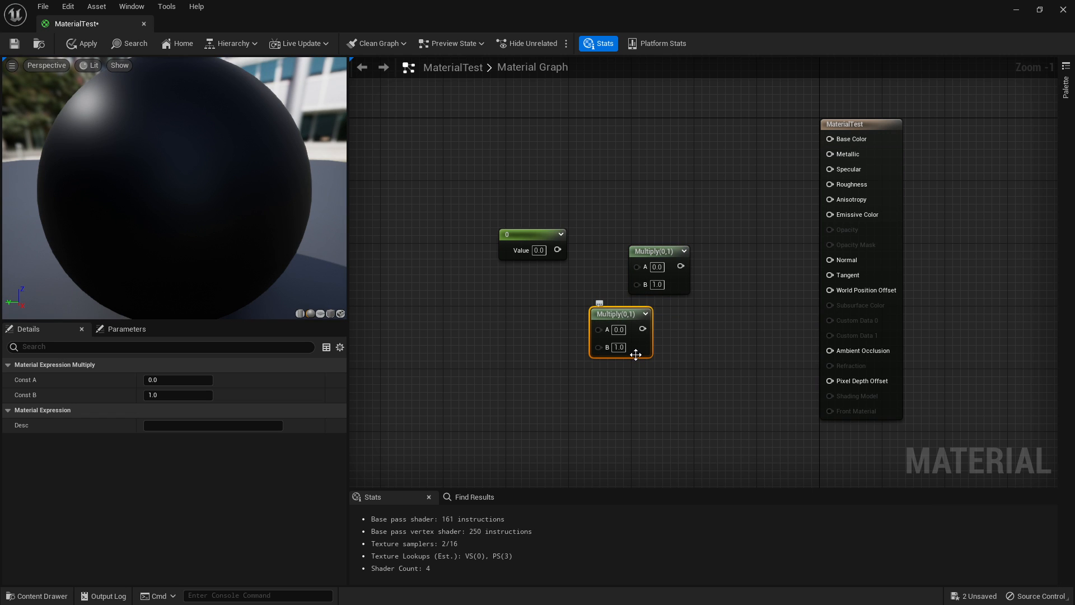
Browse the Palette list of available material expression nodes.
left_click(1065, 78)
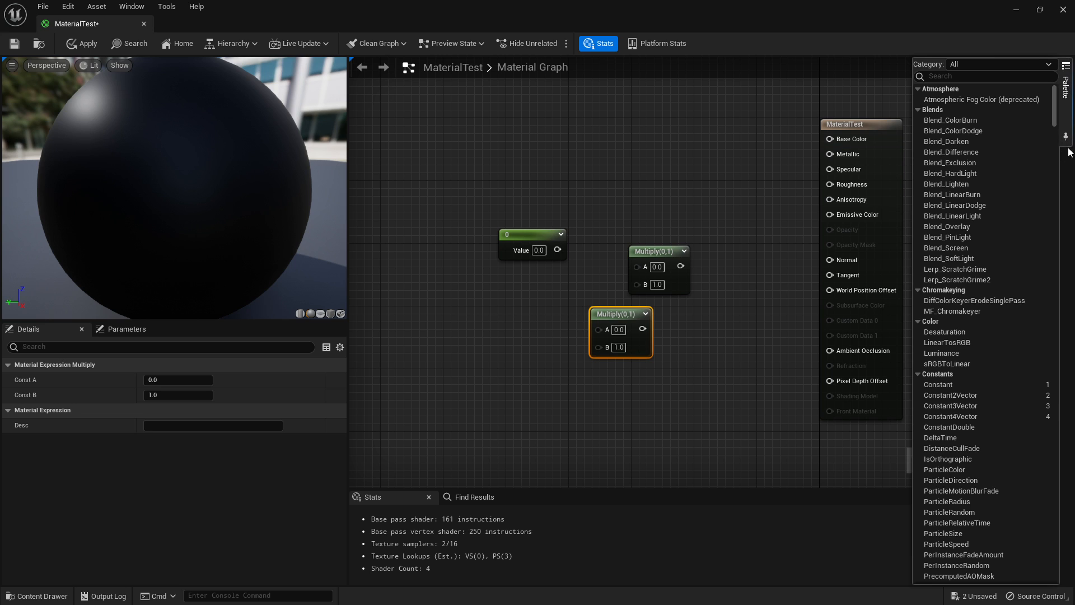
scroll("down", 3)
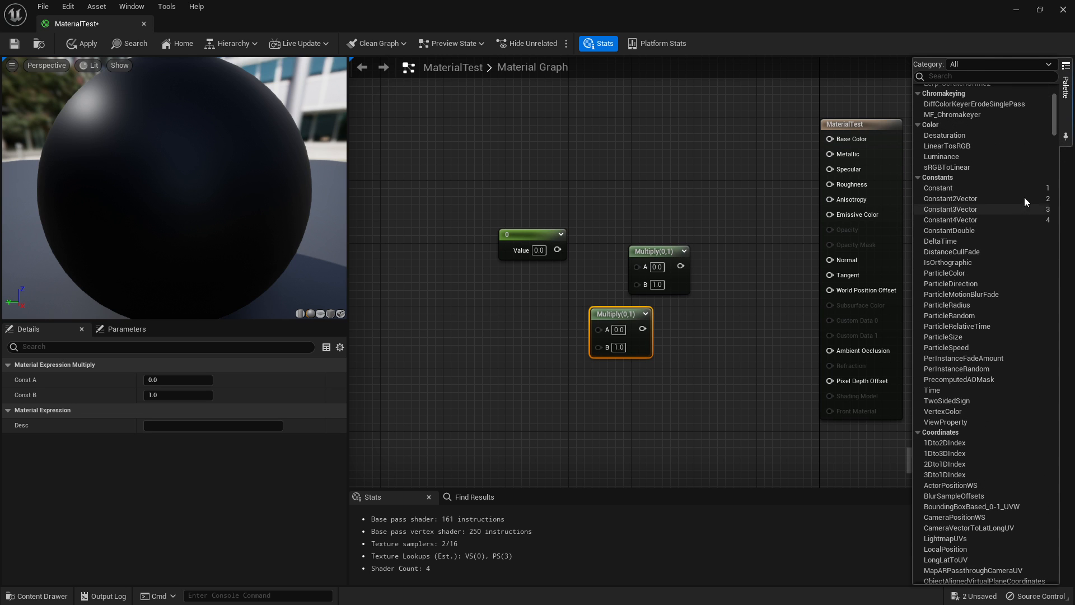
mouse_move(938, 187)
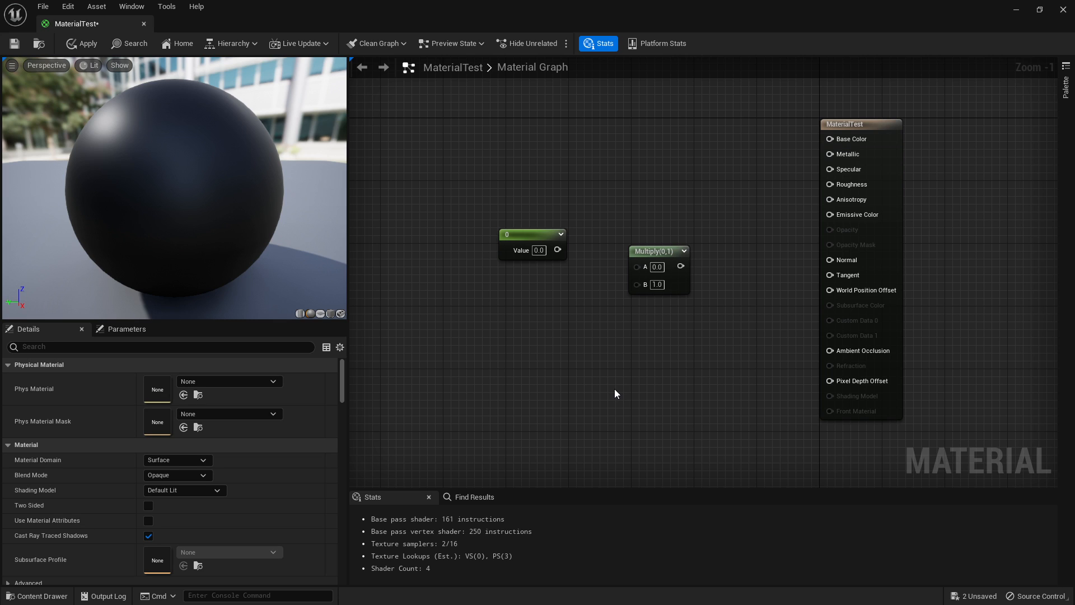
mouse_move(567, 255)
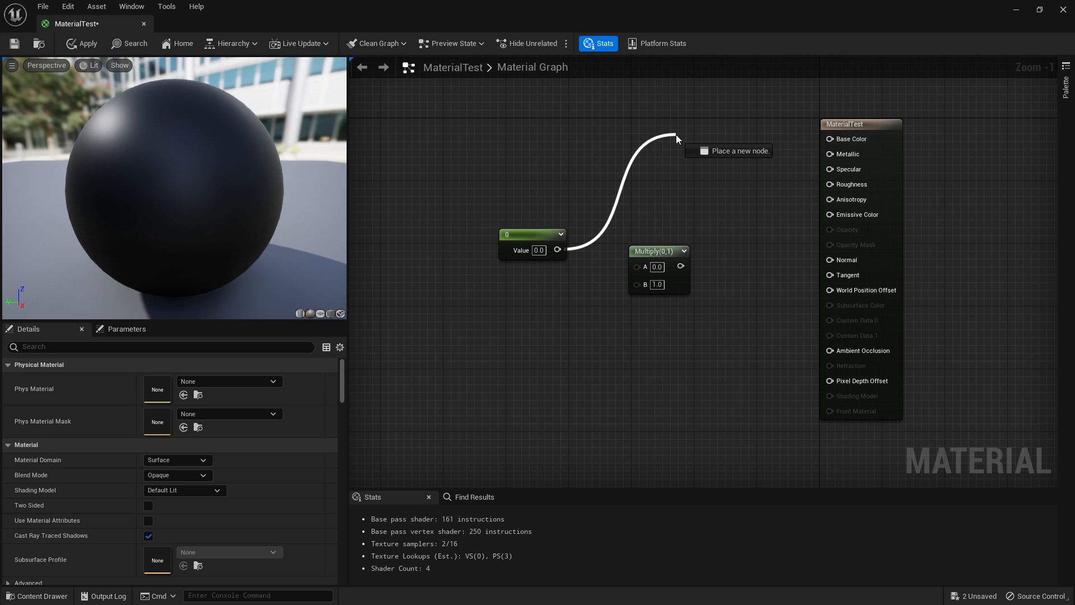
Add a Multiply node via search 'mu' and wire the Constant output into its A input.
type("mult")
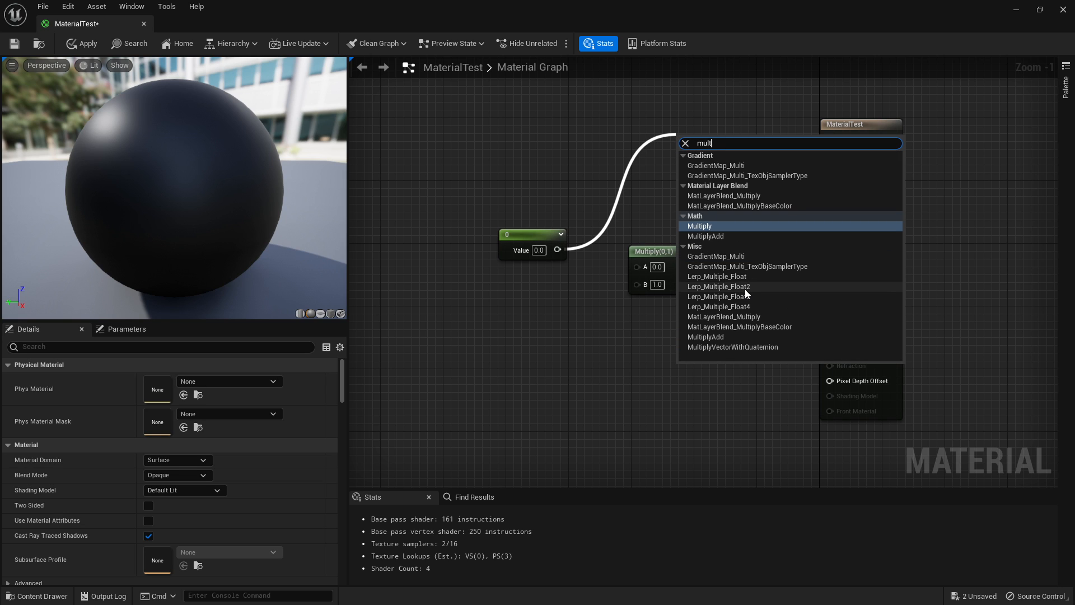
left_click(699, 225)
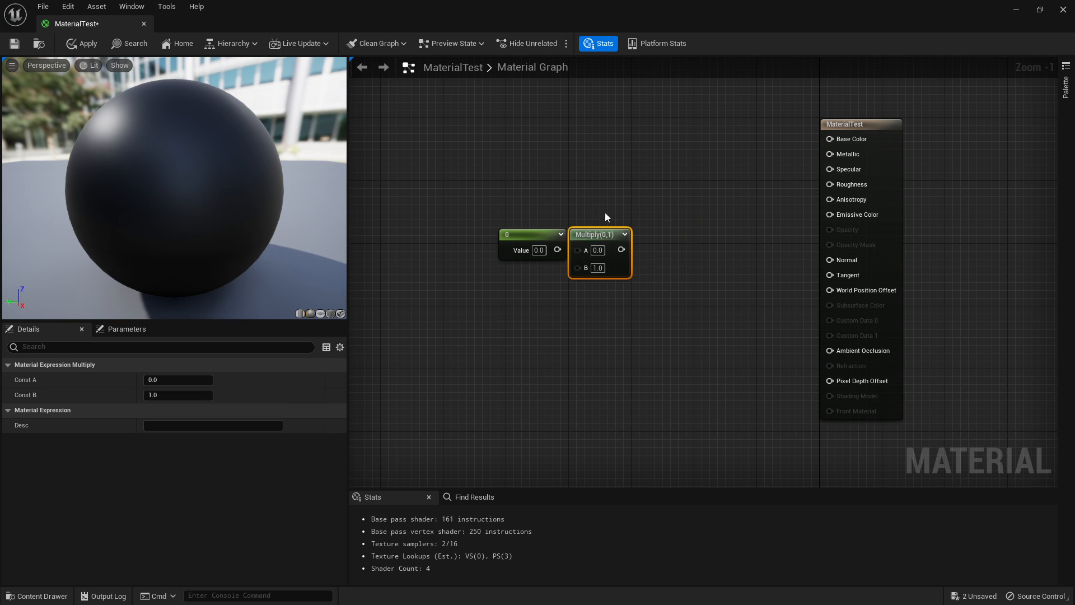
left_click(531, 234)
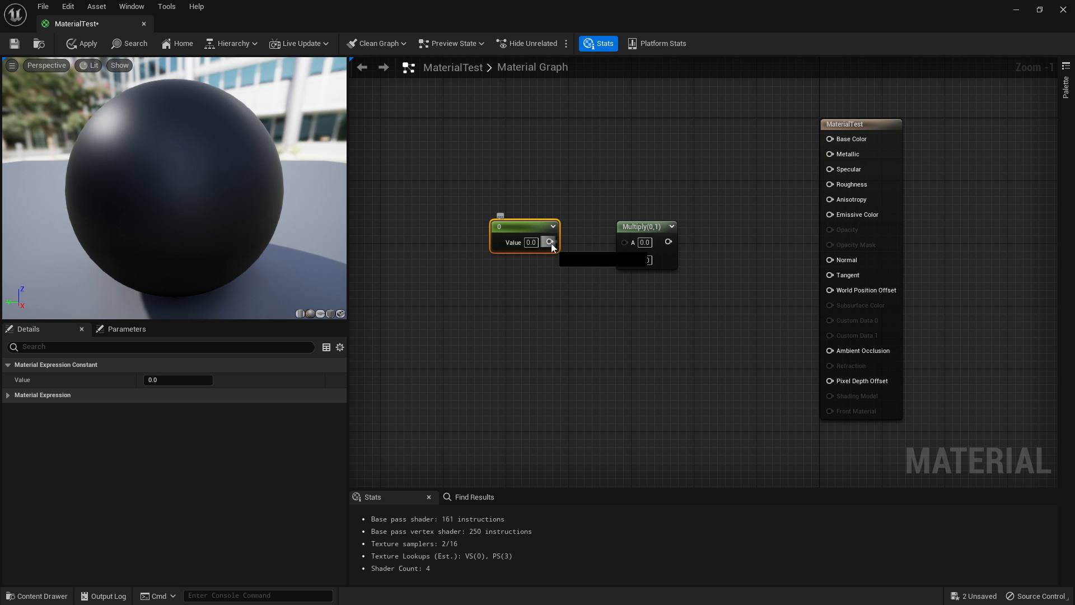
left_click_drag(549, 242, 624, 241)
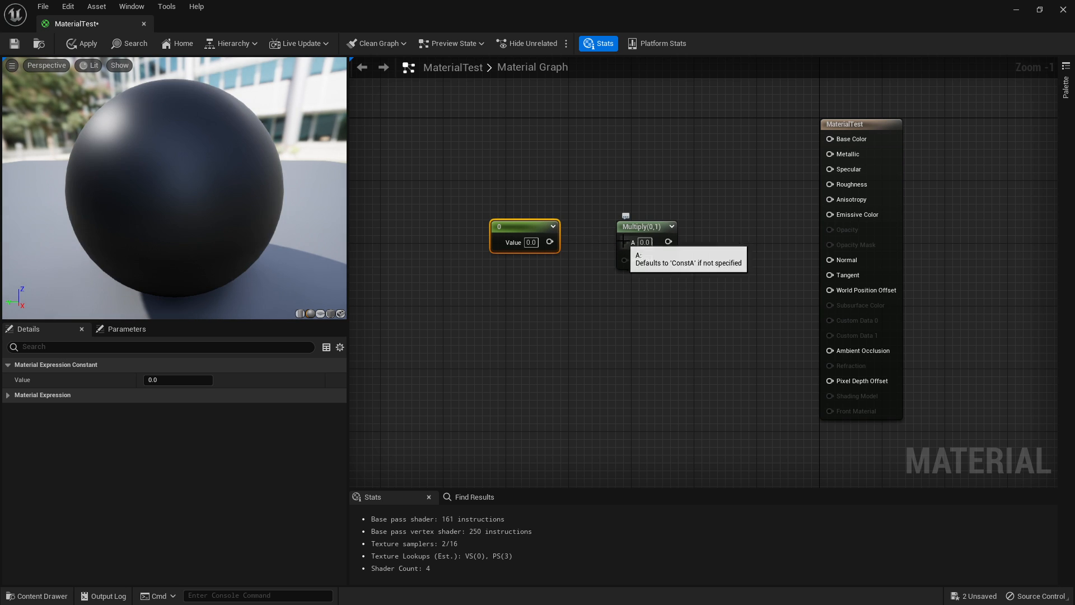
left_click_drag(645, 226, 746, 156)
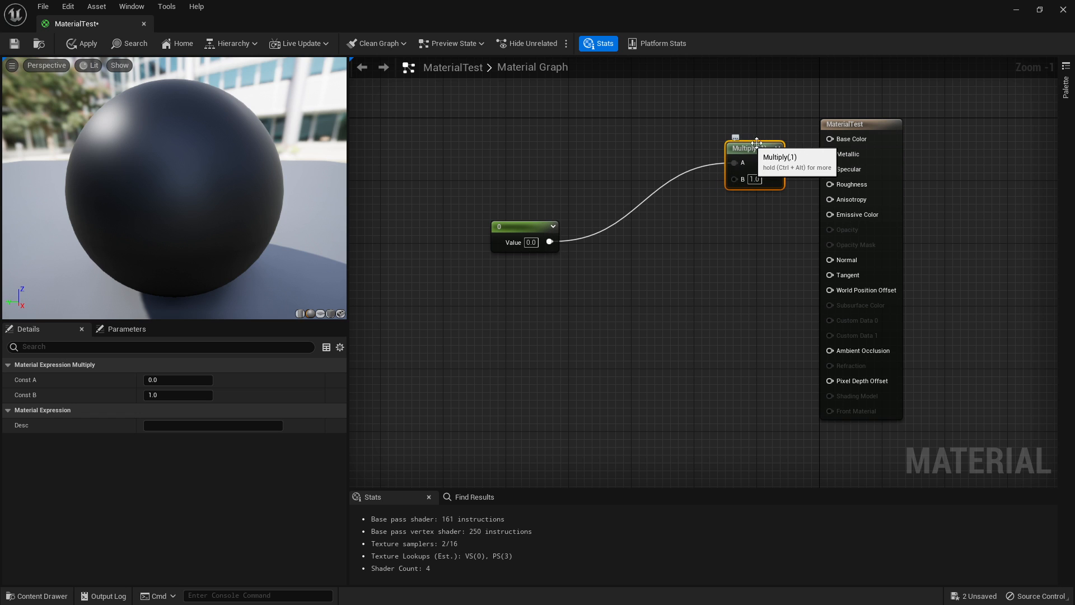
Drag from the Multiply output toward the main material node's input pins.
left_click_drag(754, 148, 636, 312)
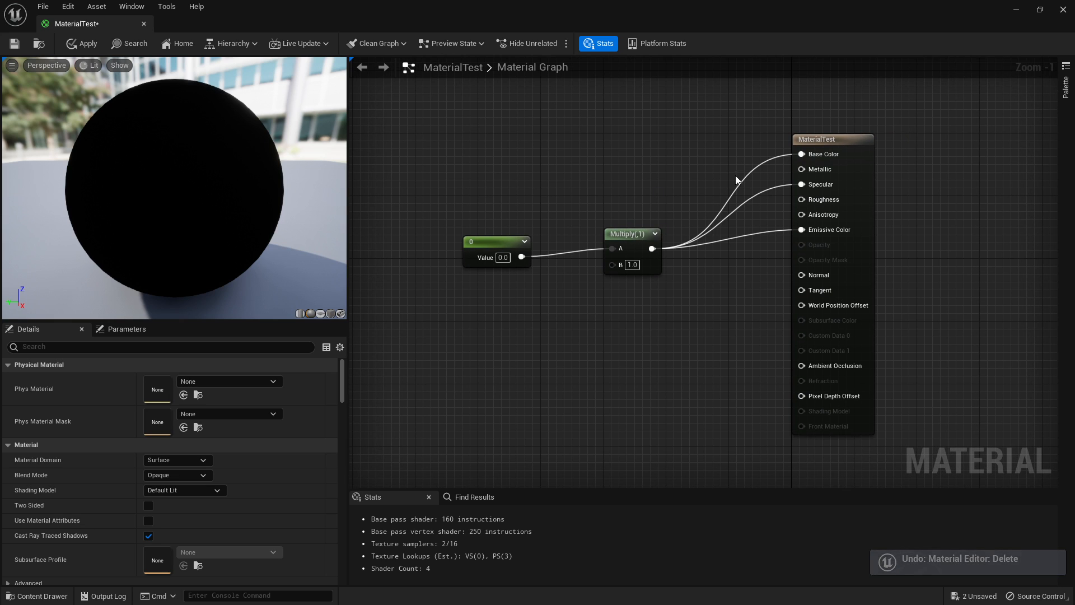
mouse_move(810, 230)
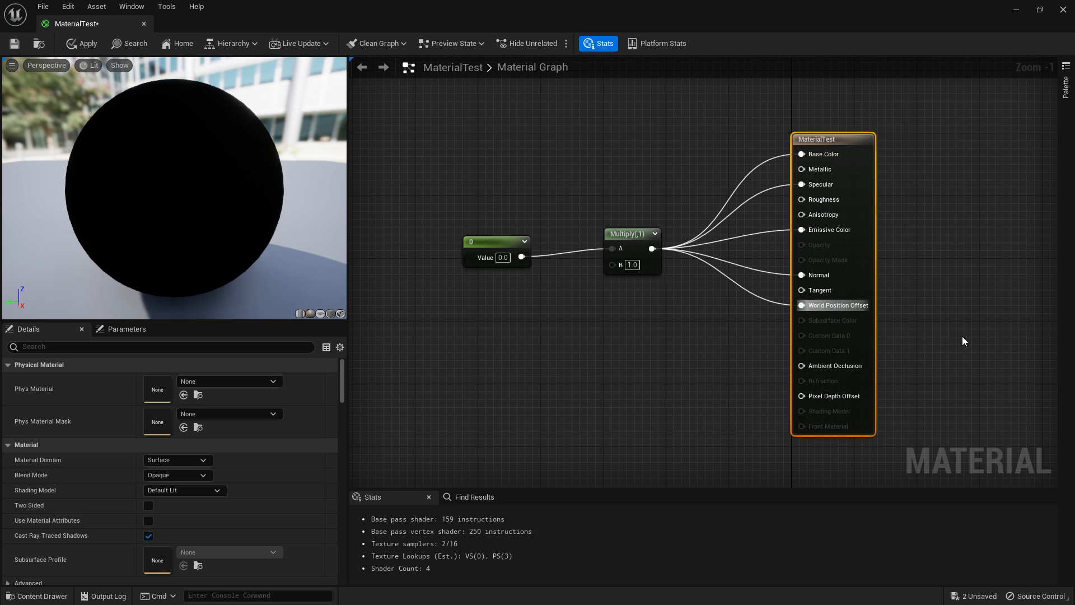
mouse_move(650, 249)
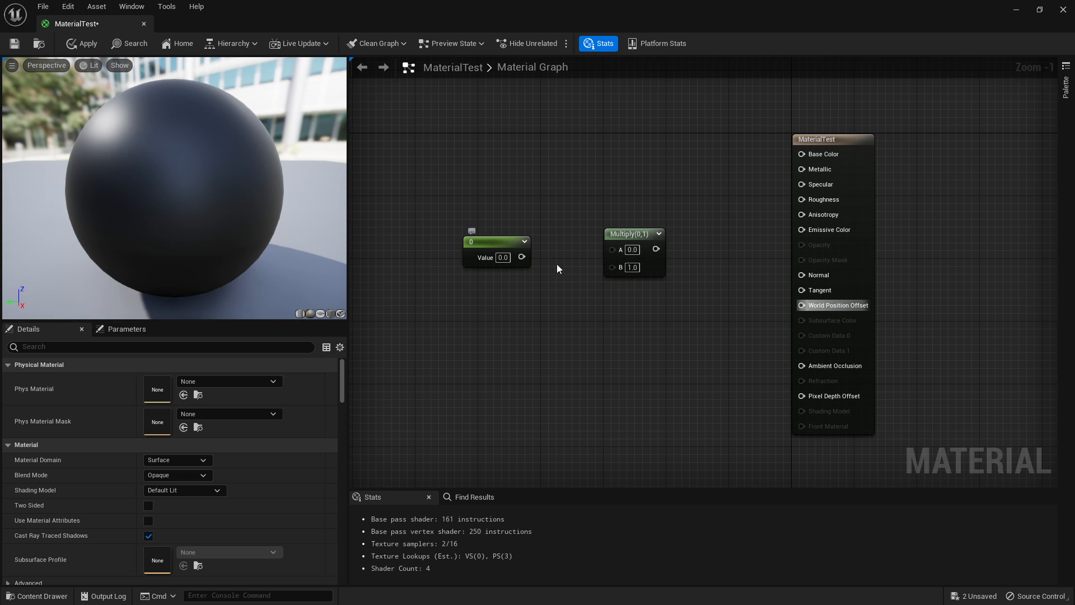
mouse_move(670, 335)
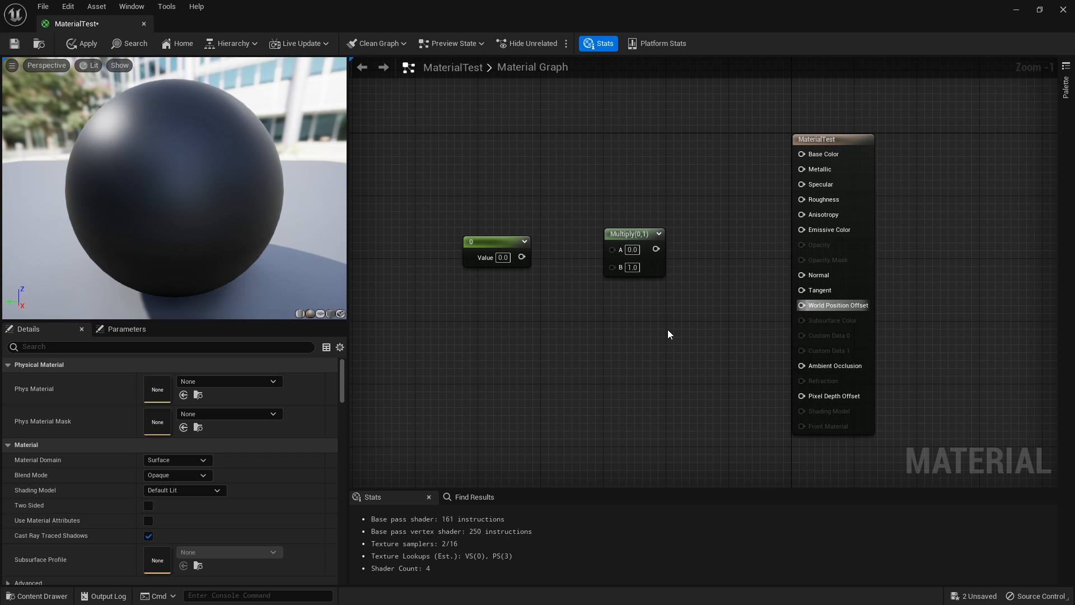